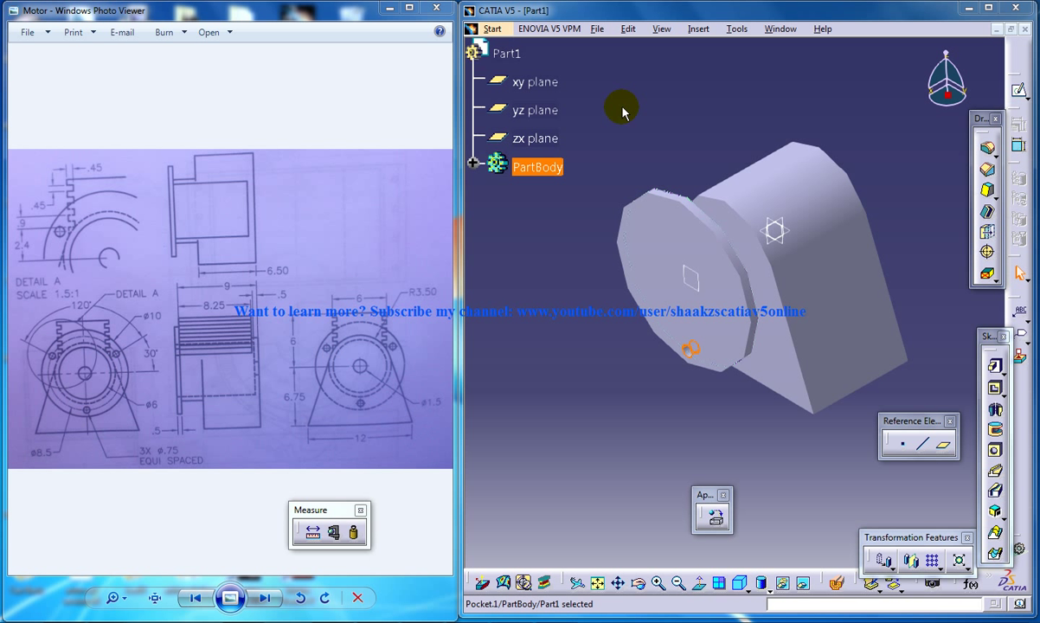
mouse_move(651, 152)
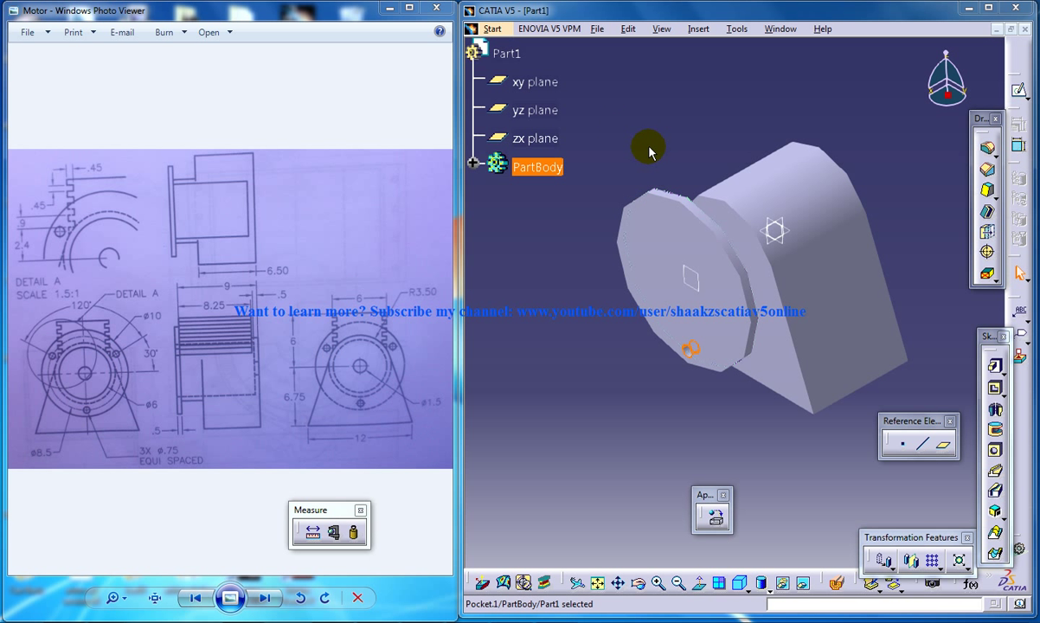
mouse_move(612, 128)
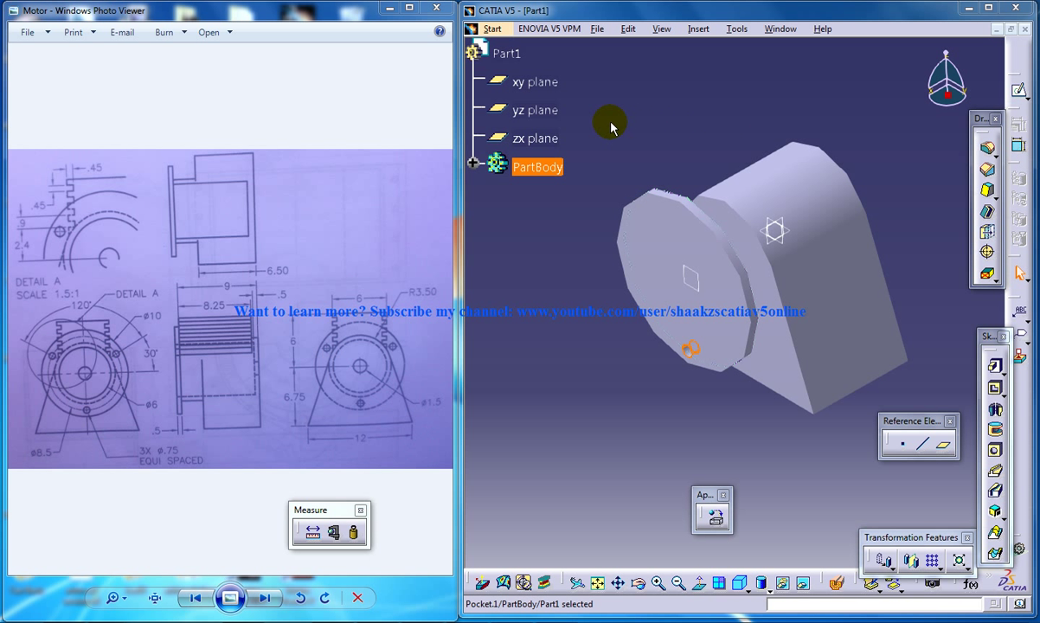
mouse_move(613, 152)
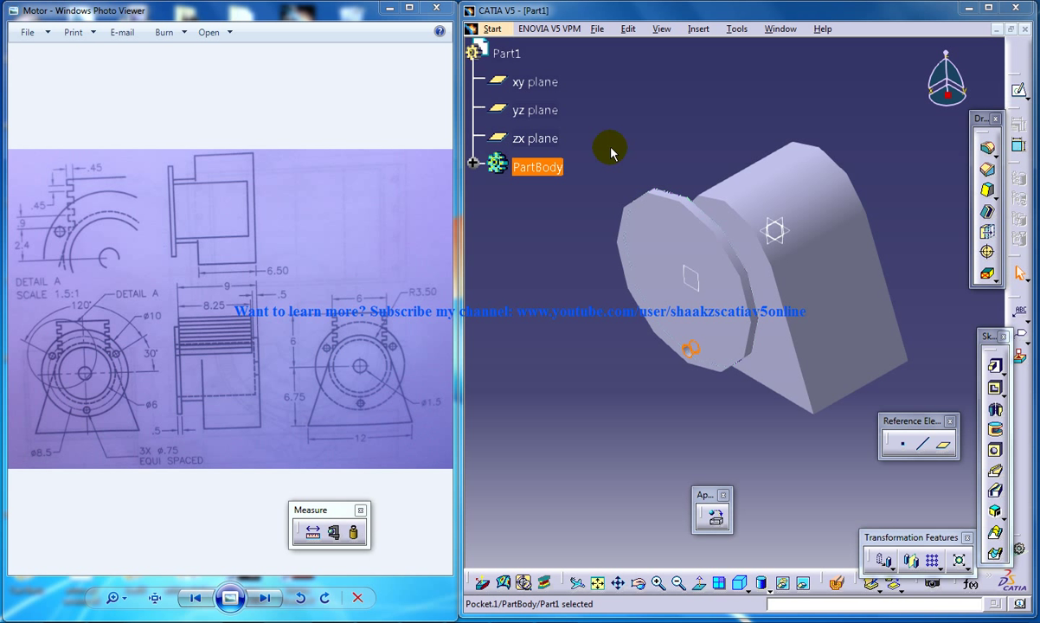
mouse_move(693, 358)
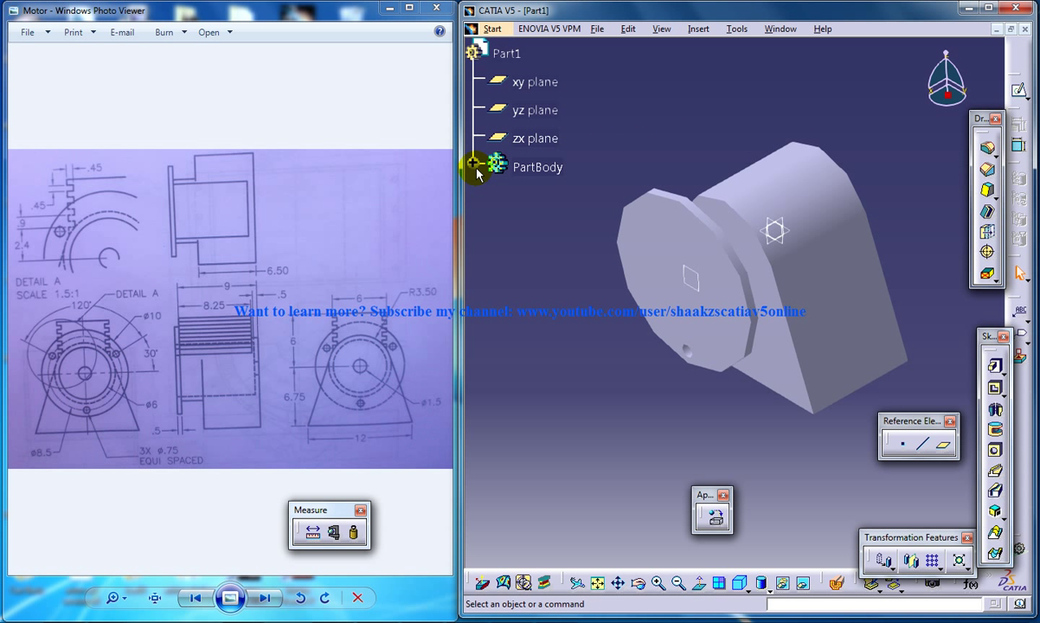
Step: Start a Circular Pattern of Pocket.1 as a complete crown referenced on Pad.2's front face
click(471, 166)
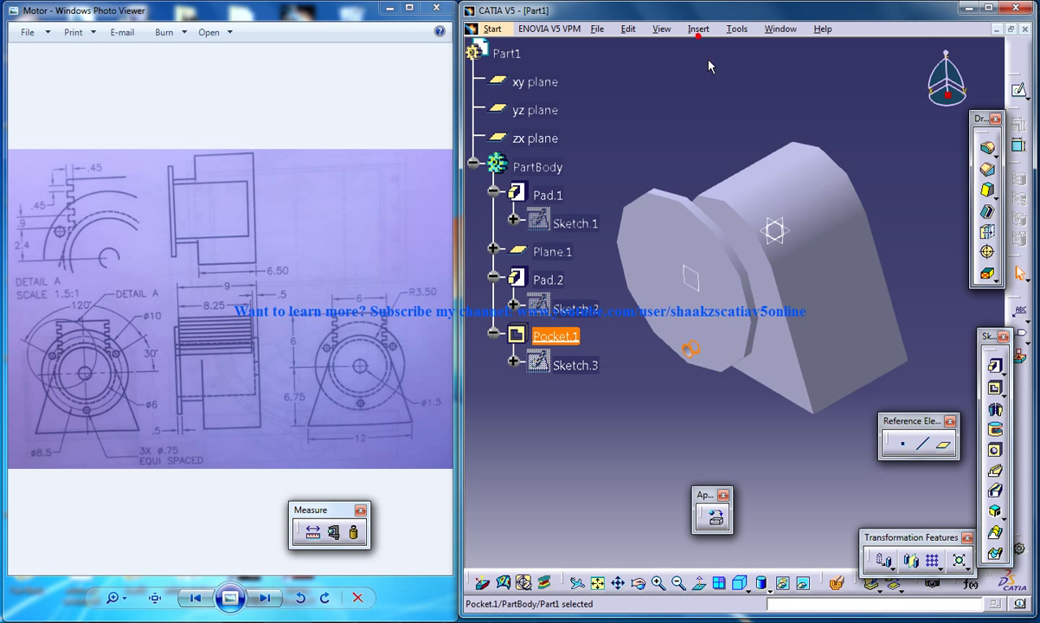
click(699, 28)
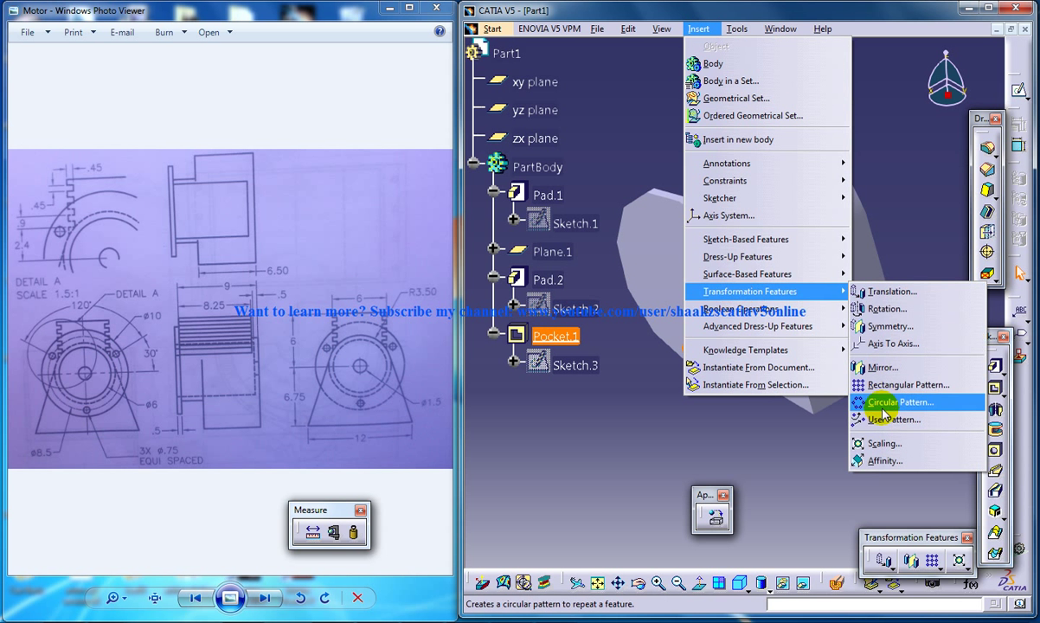
click(900, 402)
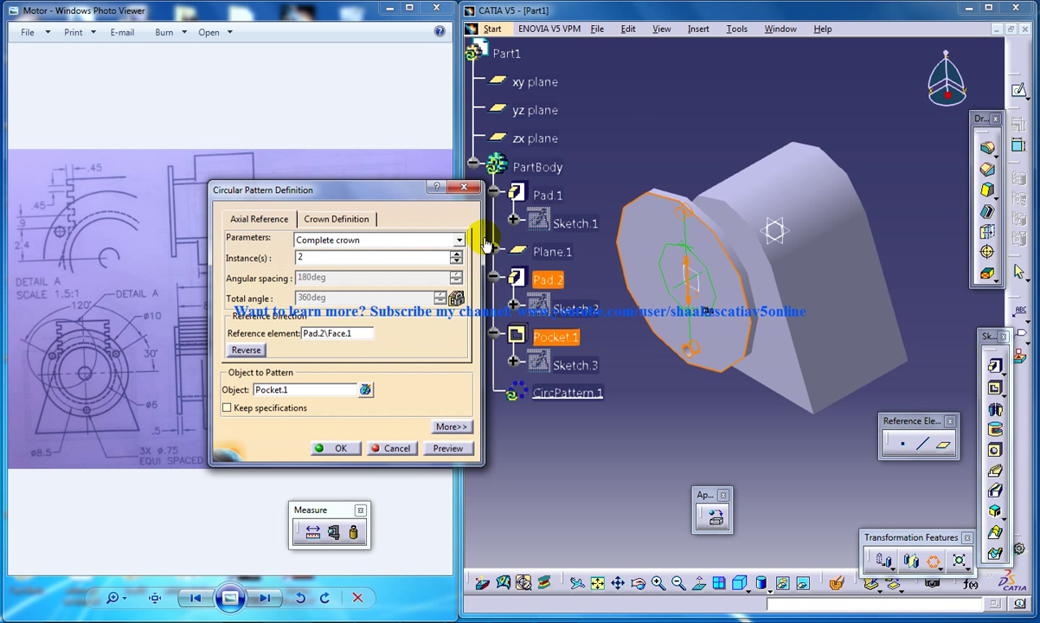
mouse_move(381, 199)
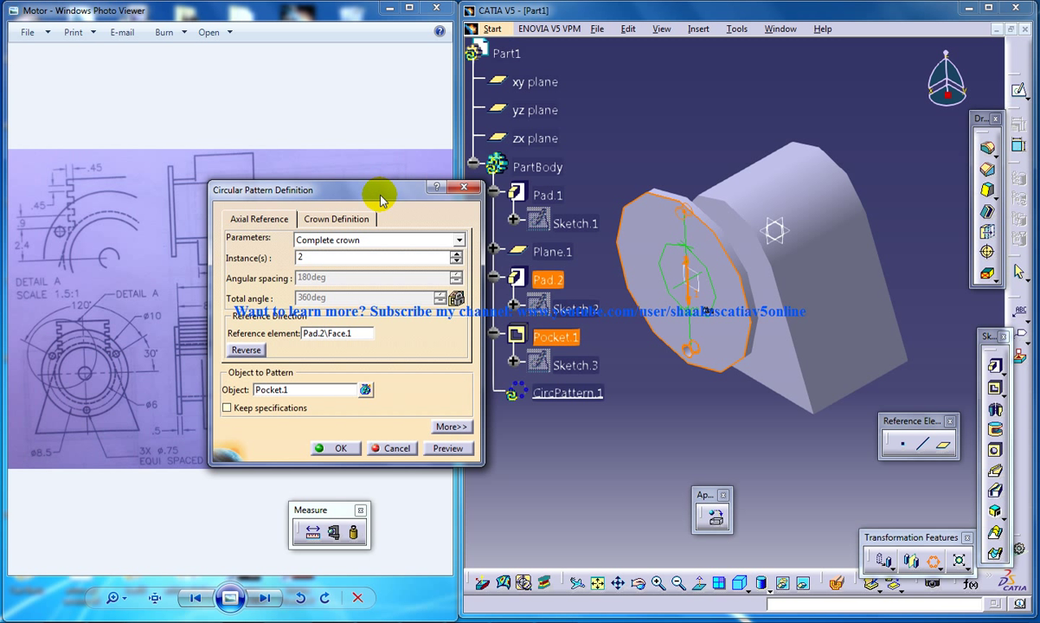
mouse_move(395, 221)
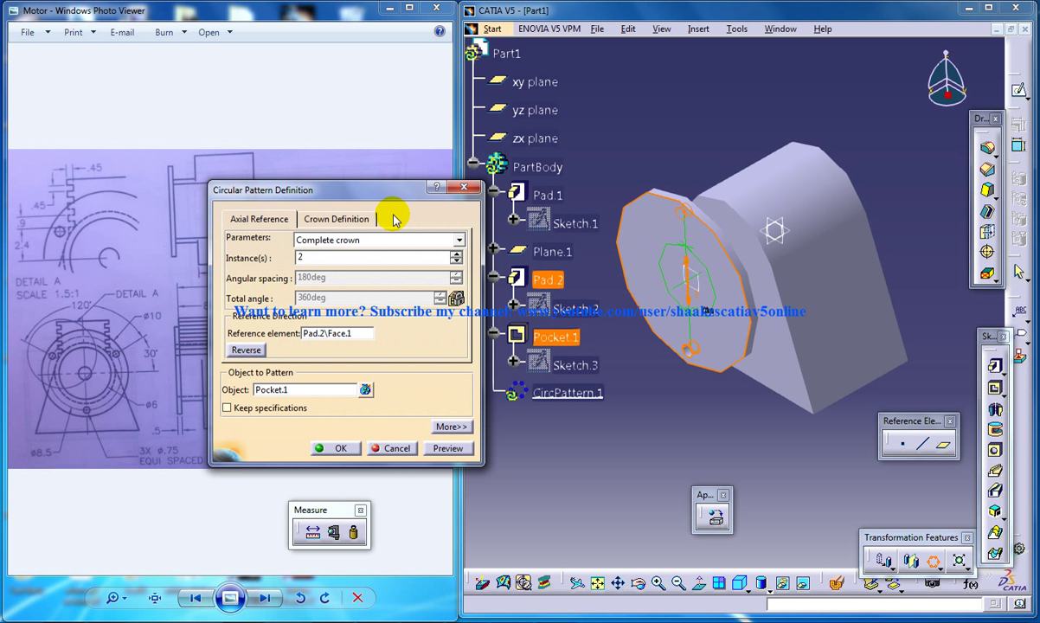
mouse_move(380, 229)
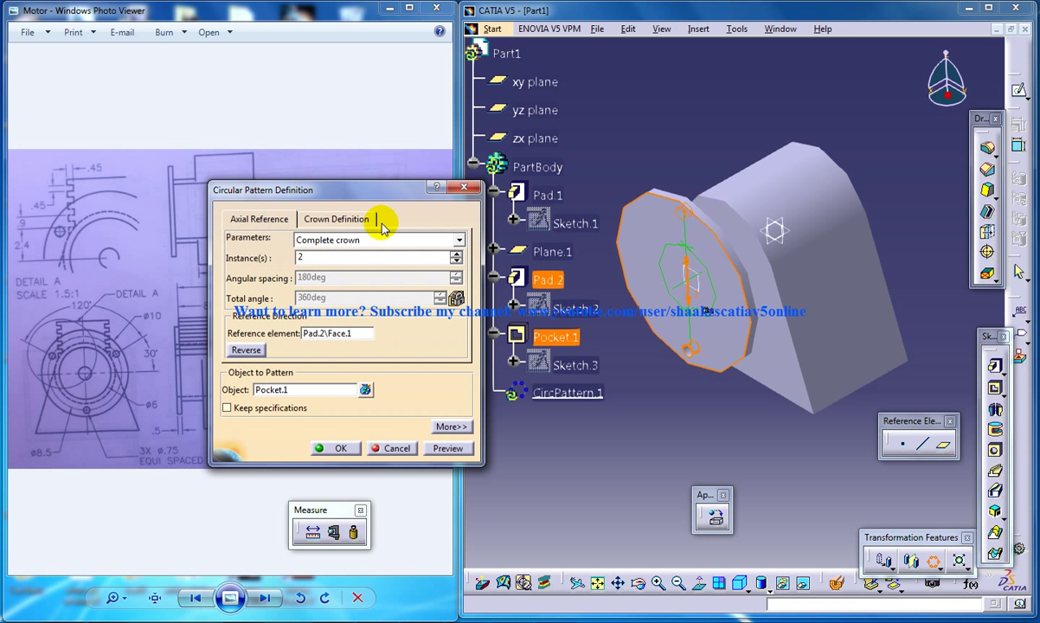
mouse_move(333, 211)
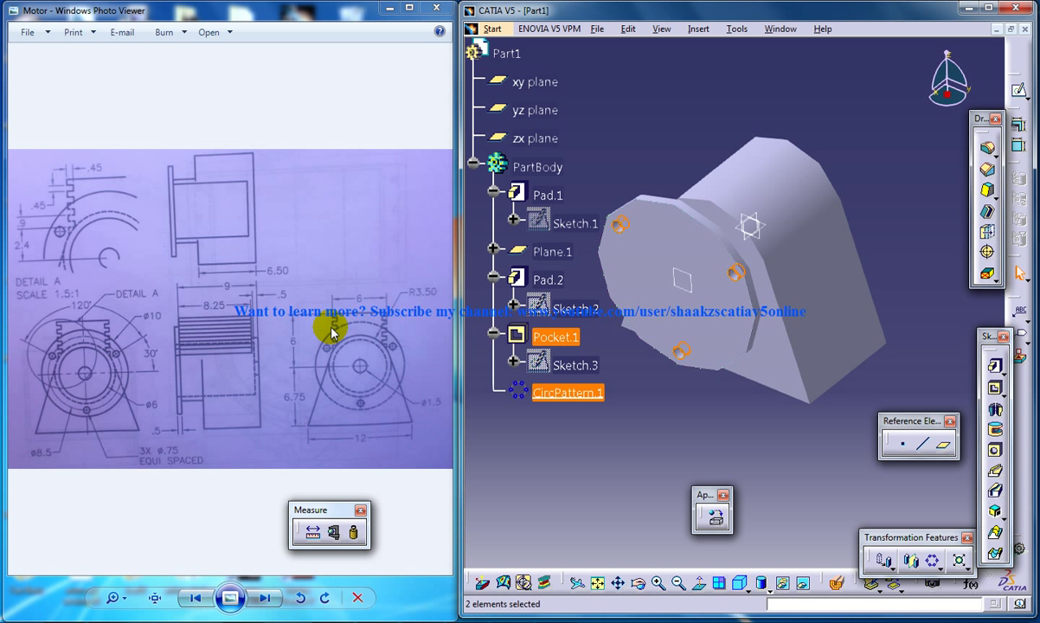
mouse_move(339, 353)
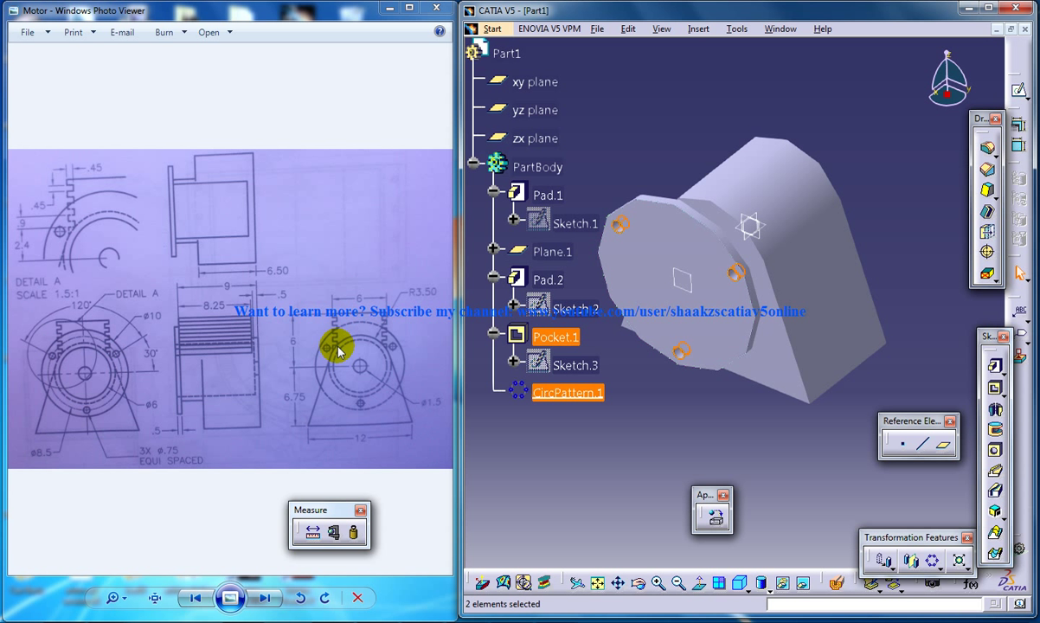
mouse_move(346, 346)
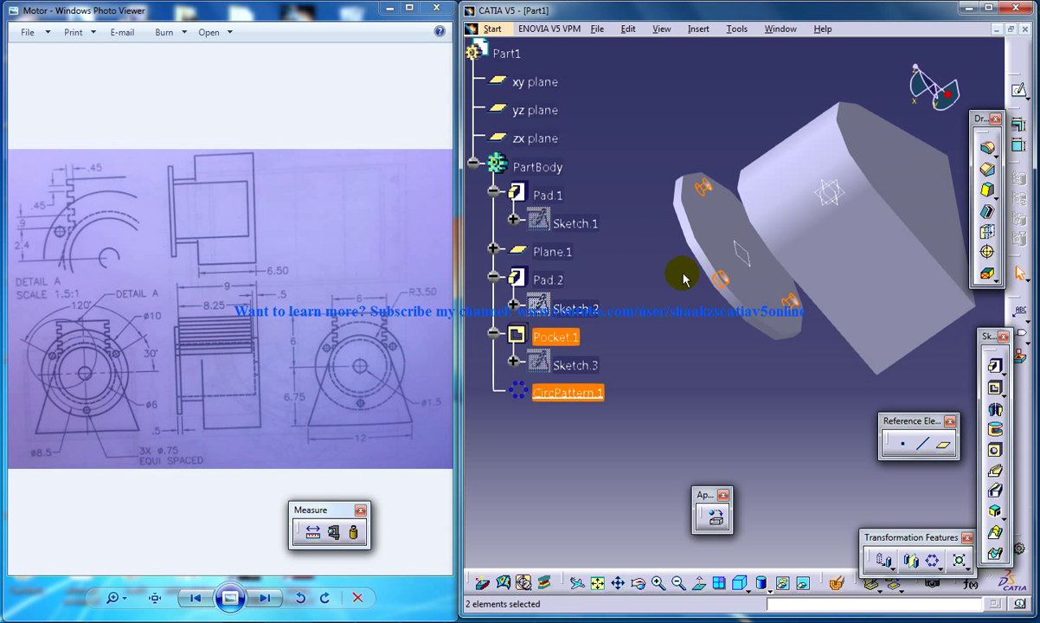
Step: Pick the housing face for Sketch.4 and return the display to shaded
click(547, 281)
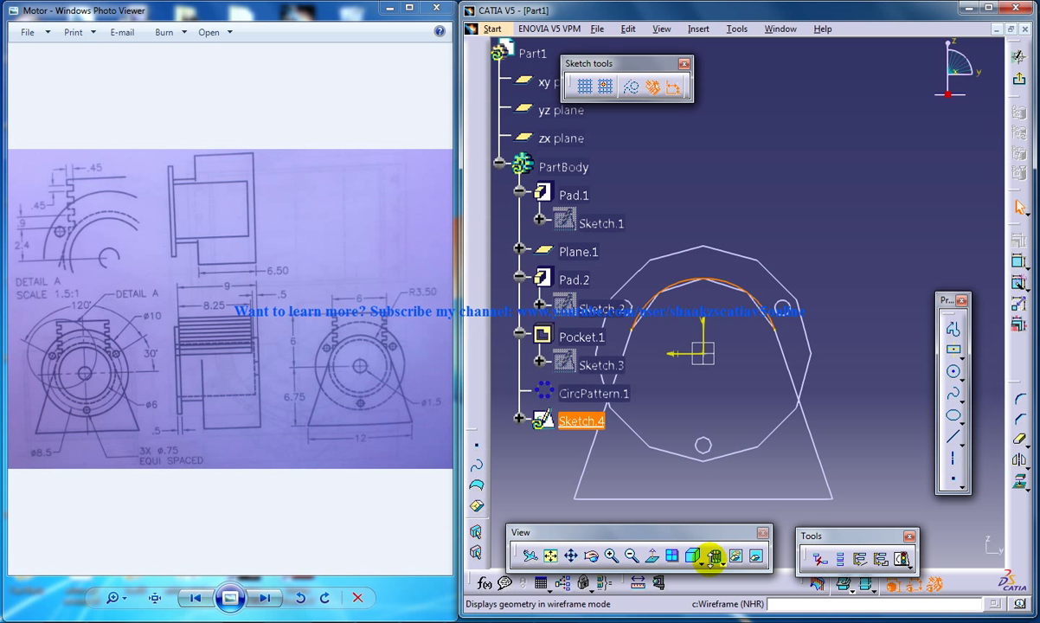
click(703, 558)
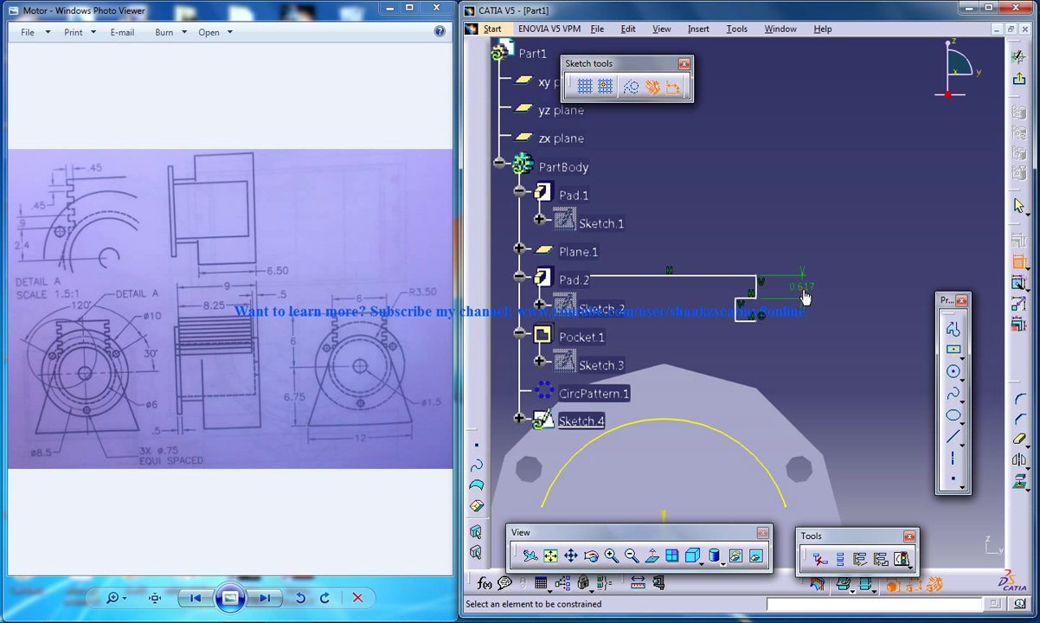
Step: Edit the fin profile dimension to 0.45 and confirm it in Constraint Definition
double_click(800, 285)
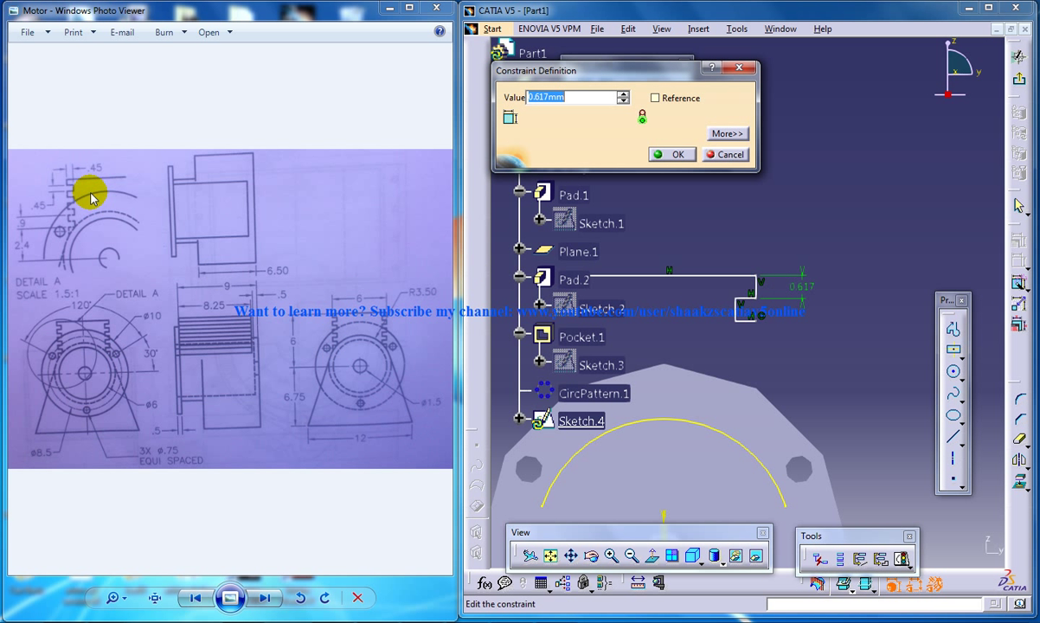
mouse_move(106, 254)
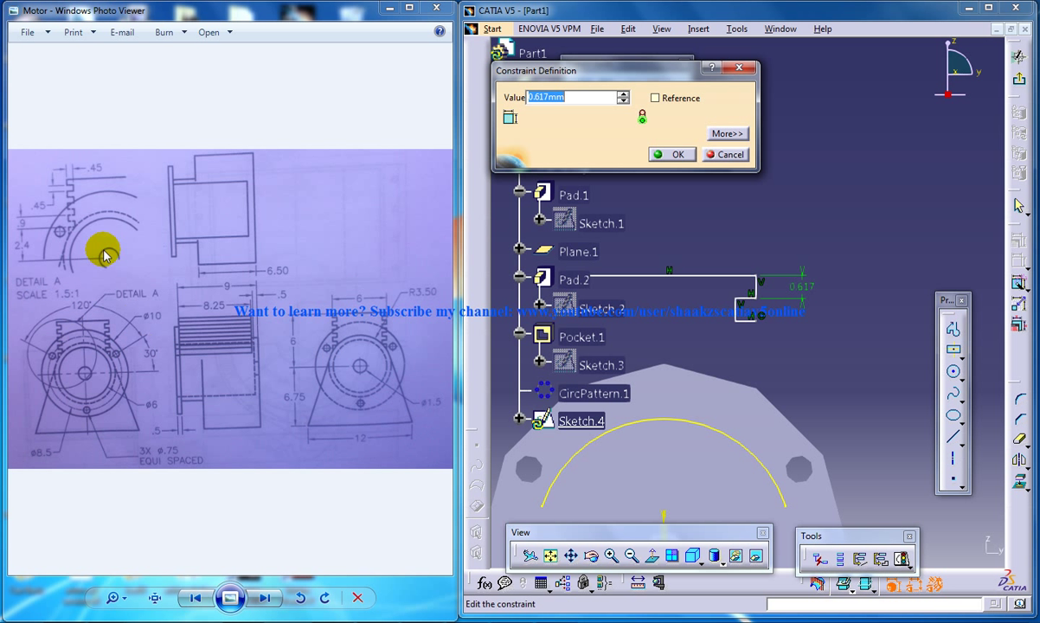
text(.45)
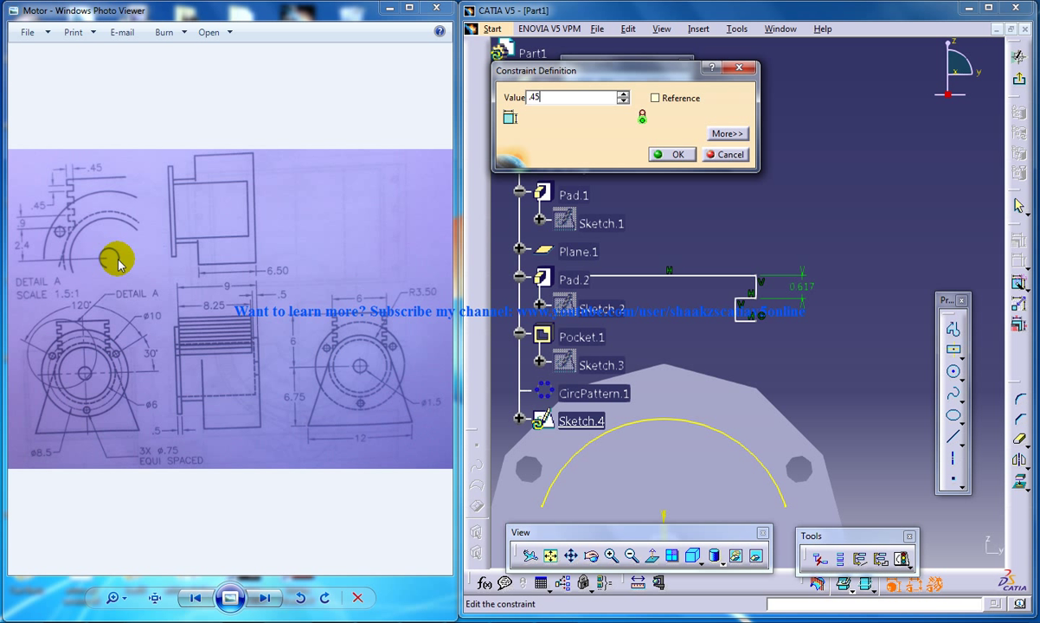
click(672, 154)
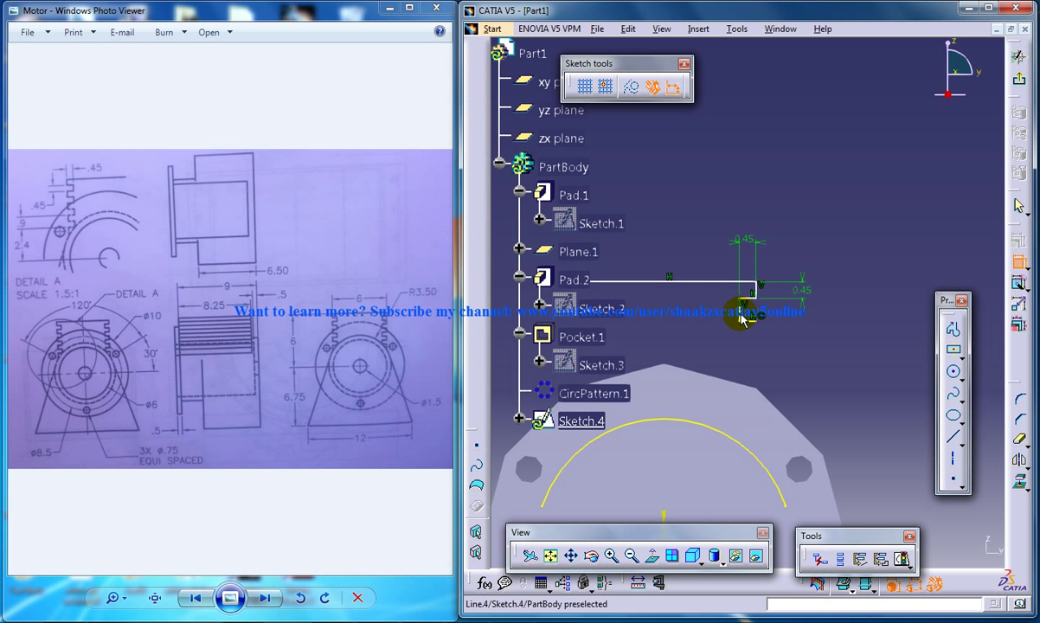
double_click(748, 319)
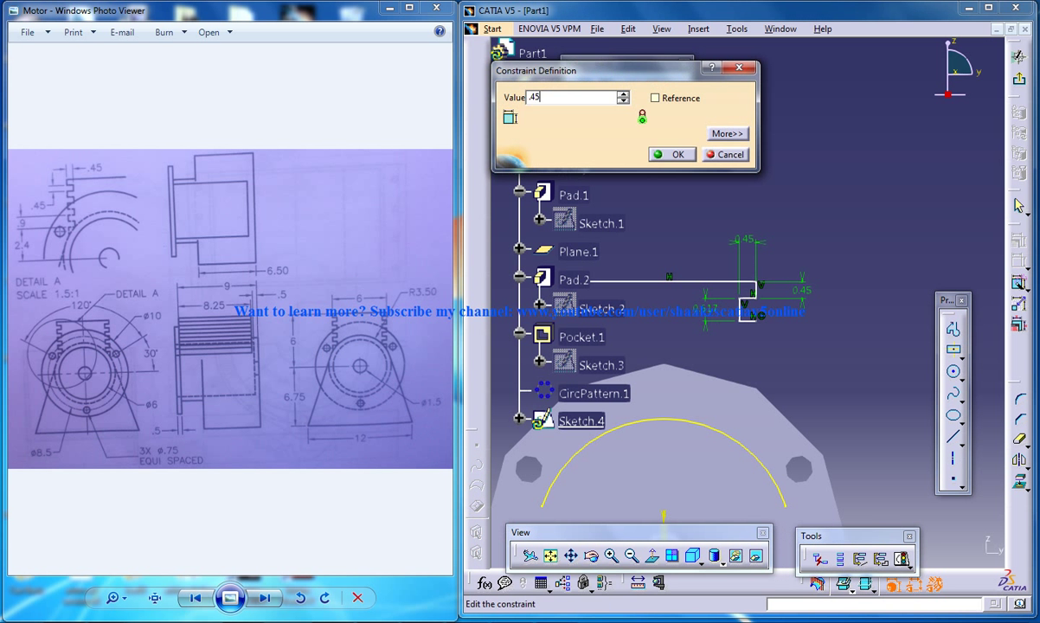
click(671, 154)
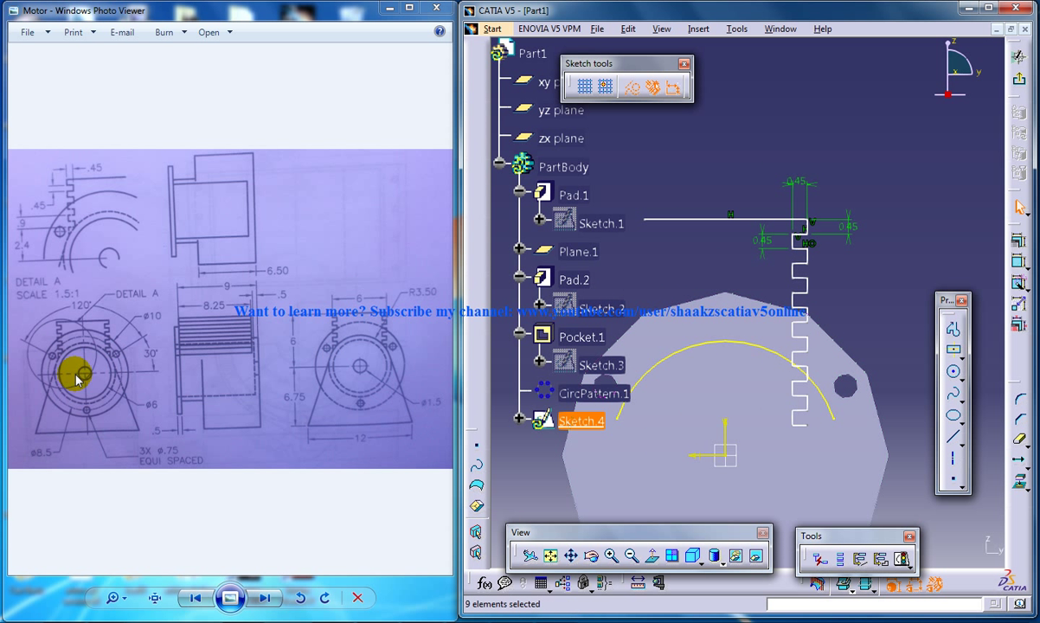
mouse_move(357, 367)
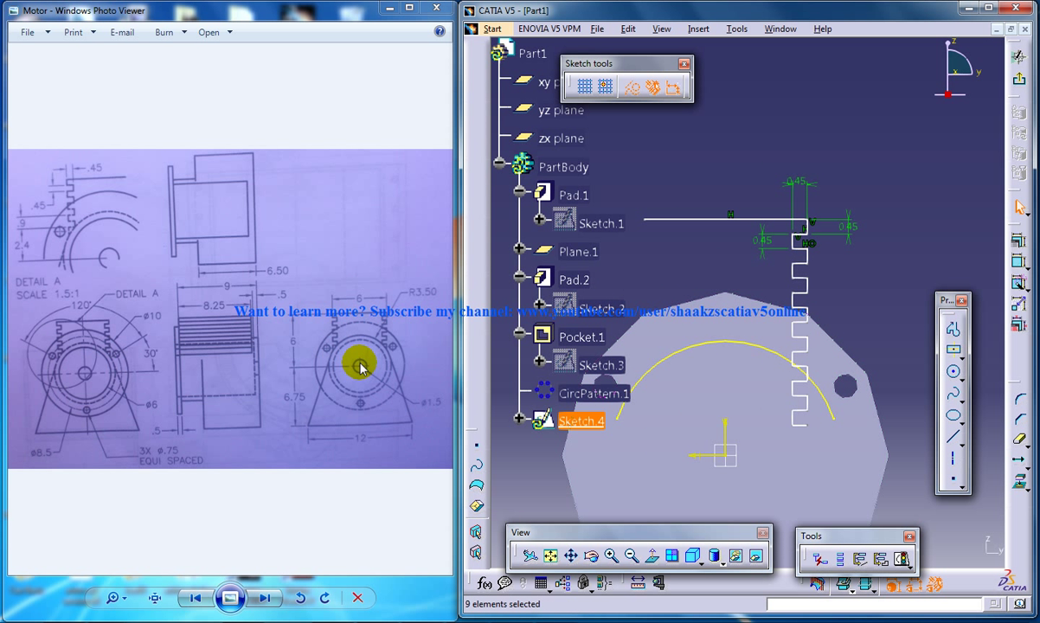
mouse_move(296, 313)
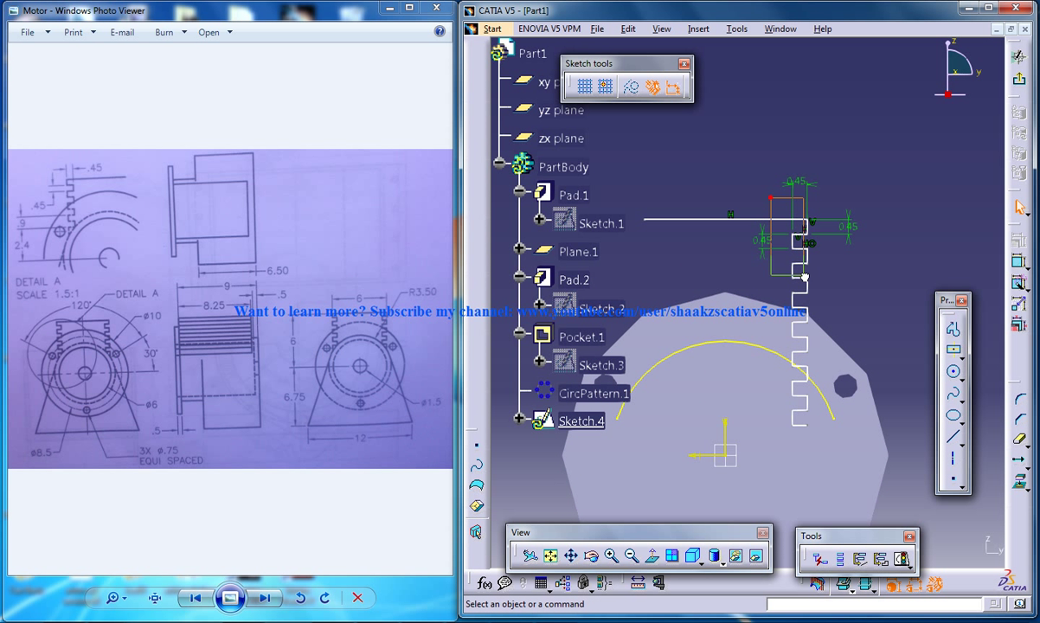
Step: Launch Auto Constraint on the repeated fin profile lines
click(581, 421)
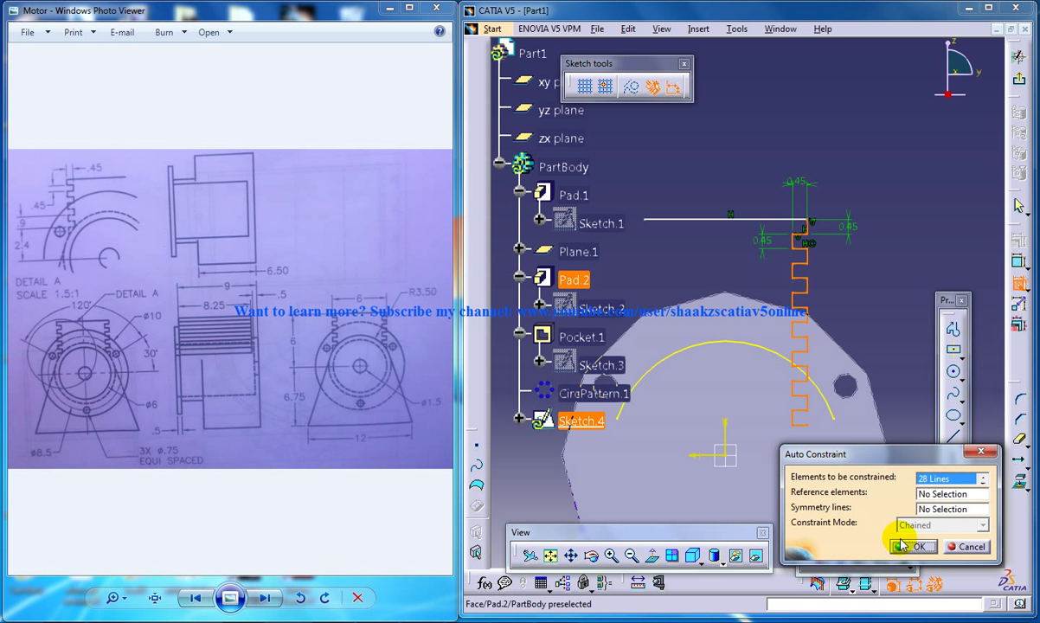
Step: Apply automatic constraints to all 28 fin lines and confirm the edited locating dimensions
click(912, 547)
text(6)
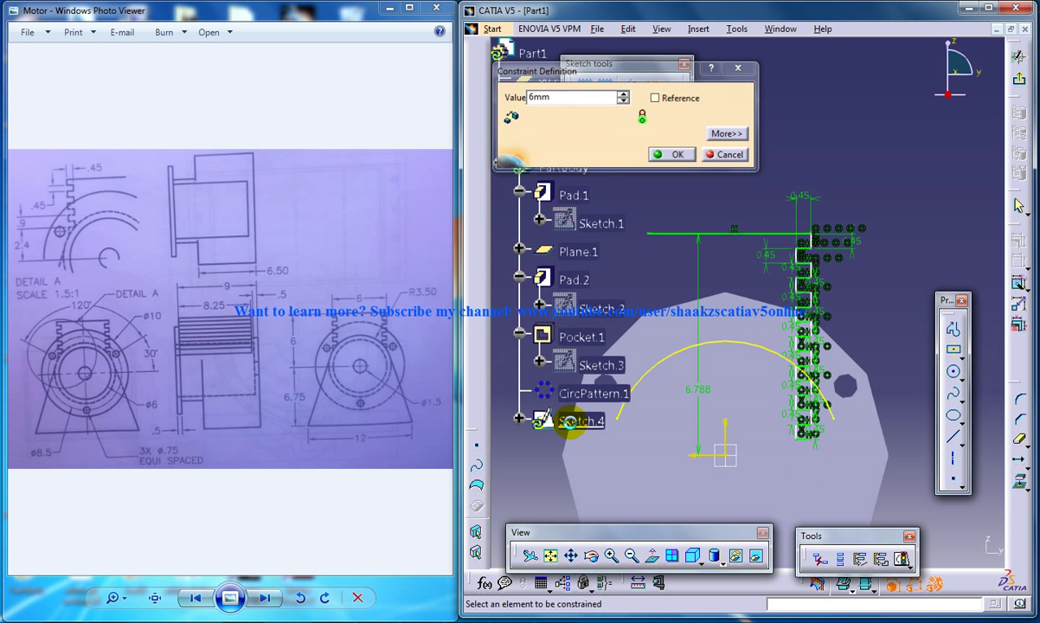
click(672, 154)
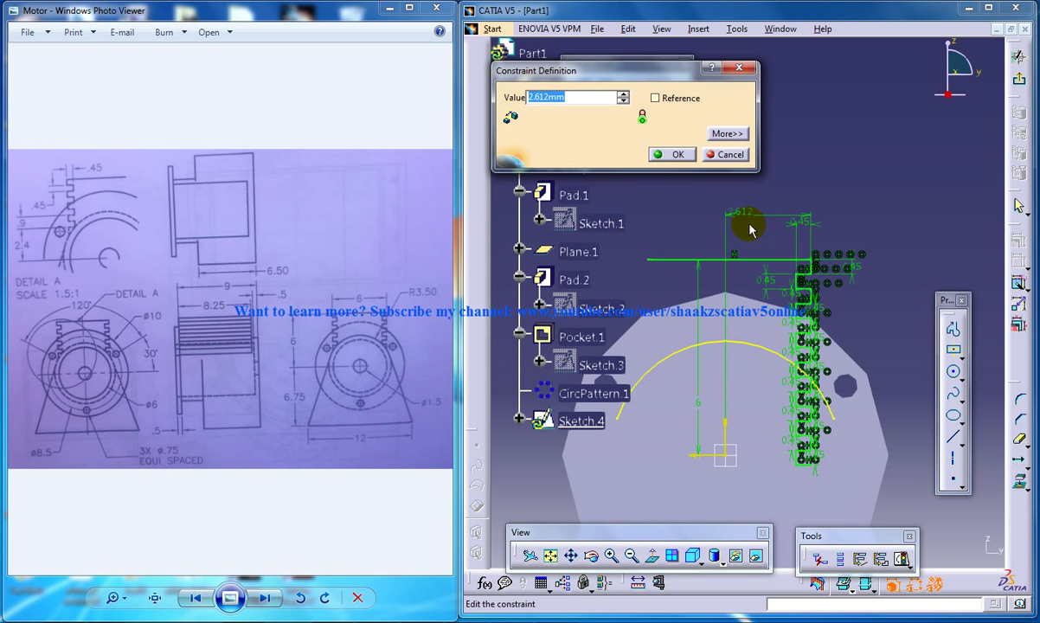
click(672, 154)
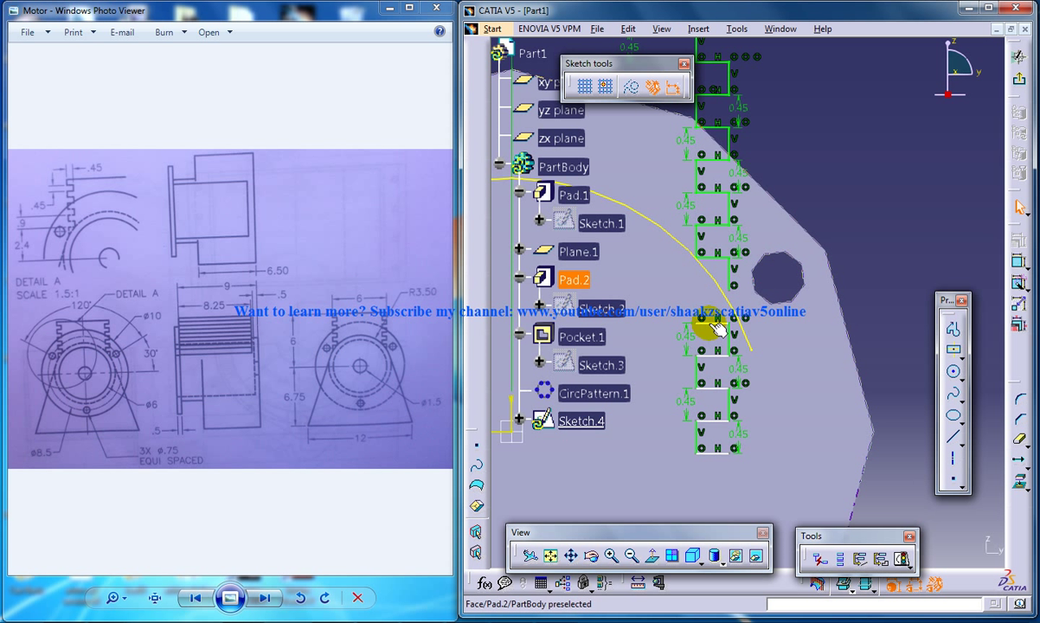
Step: Exit the Sketcher workbench with the constrained fin profile complete
click(579, 421)
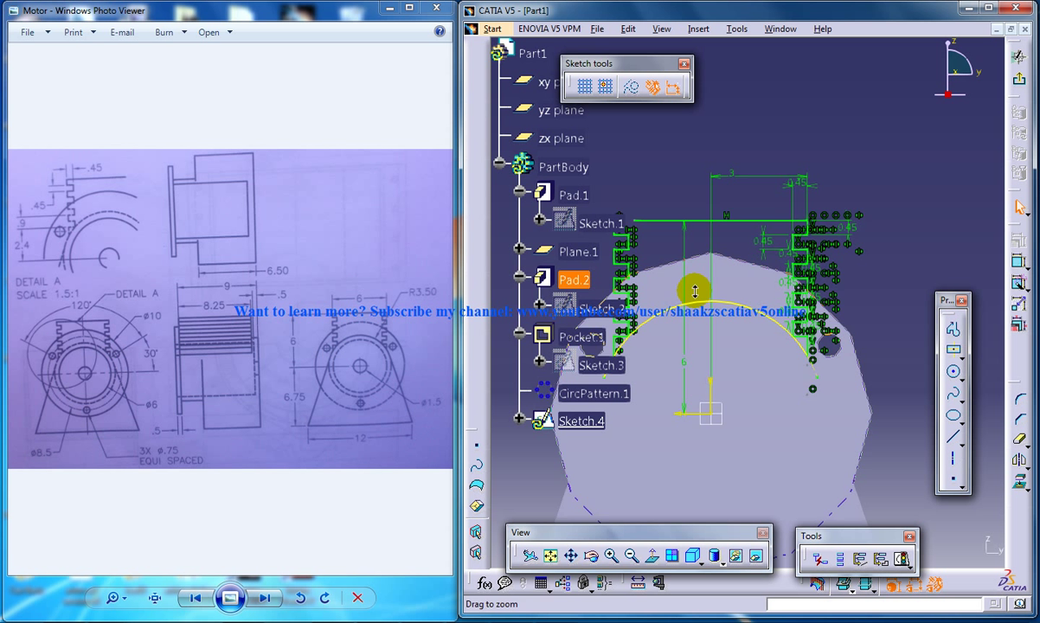
click(665, 246)
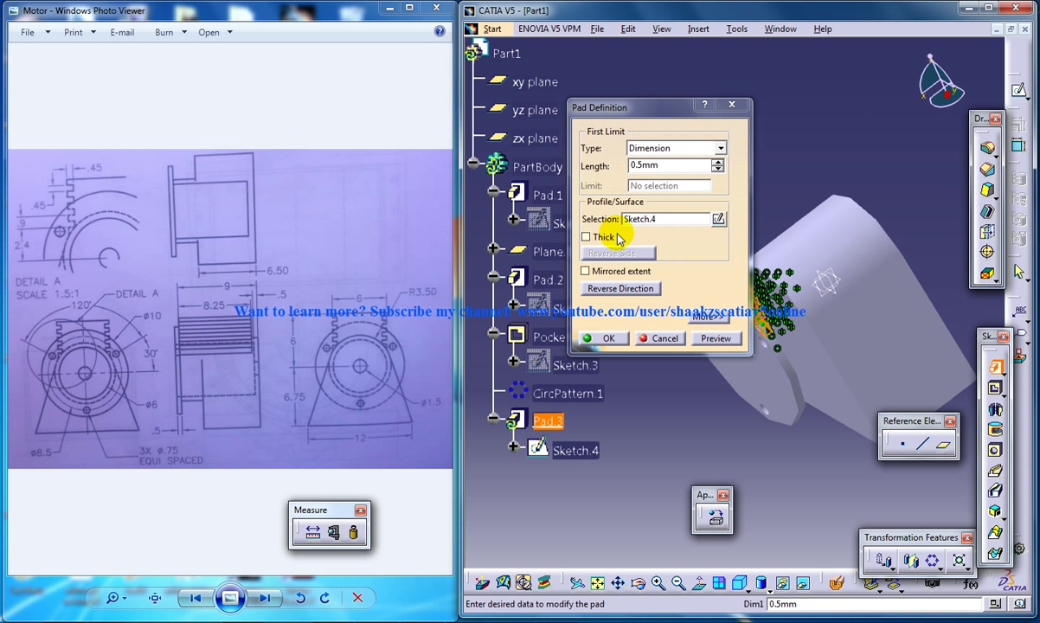
Step: Create Pad.3 from Sketch.4 with an 8.2 mm length to raise the cooling fins
text(8.2)
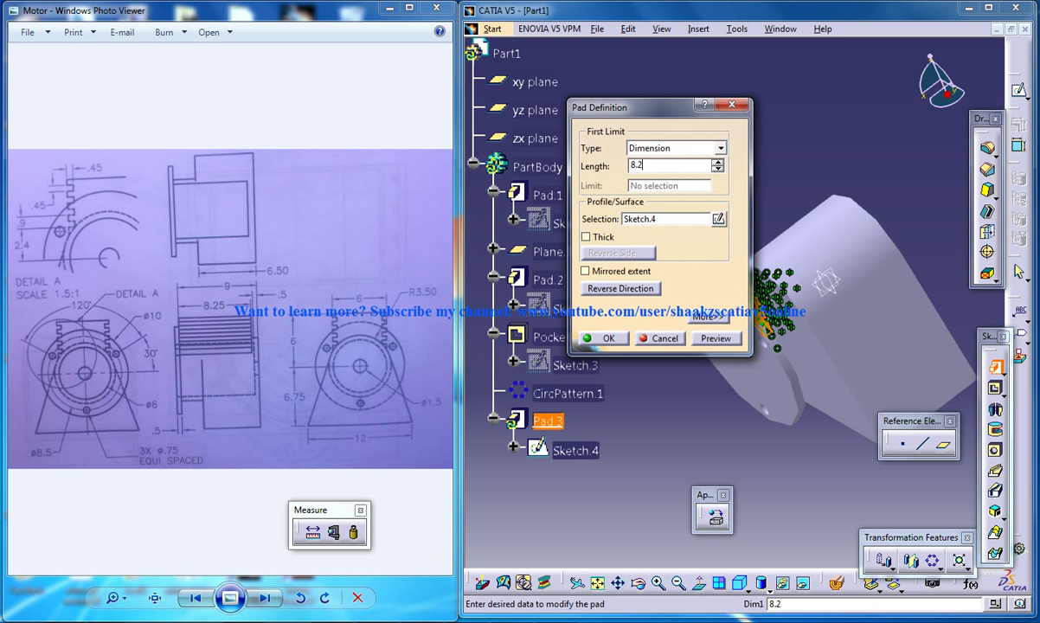
click(603, 338)
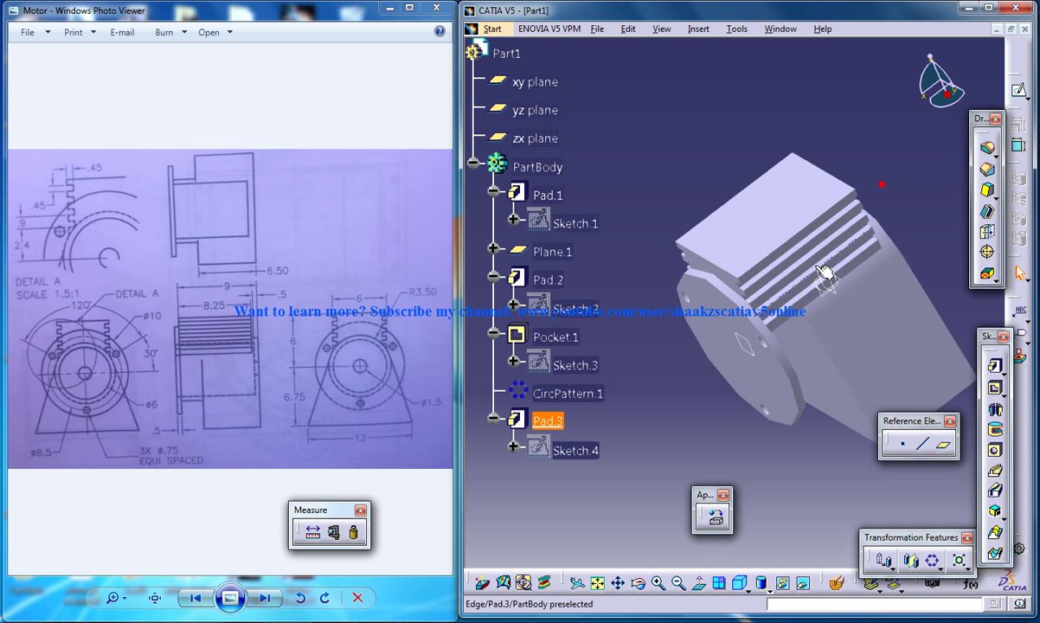
drag(822, 273, 788, 311)
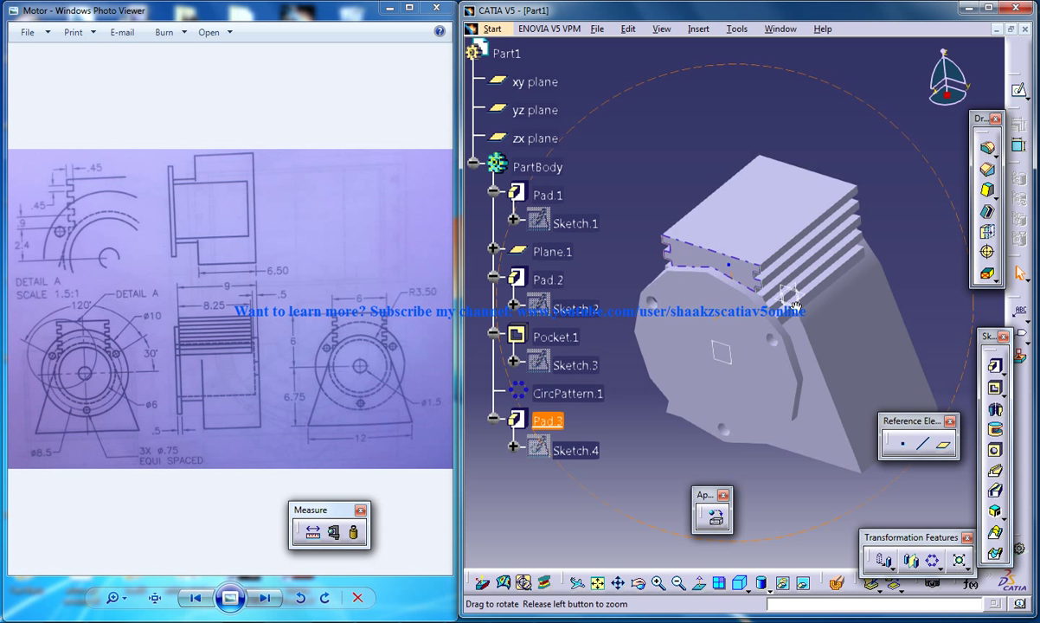